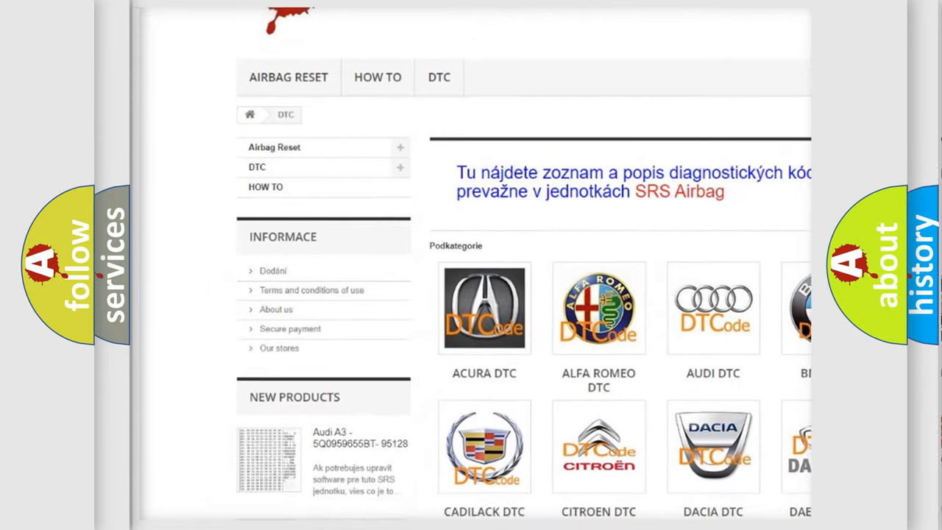
{"action": "scroll", "scroll_direction": "down", "scroll_amount": 3}
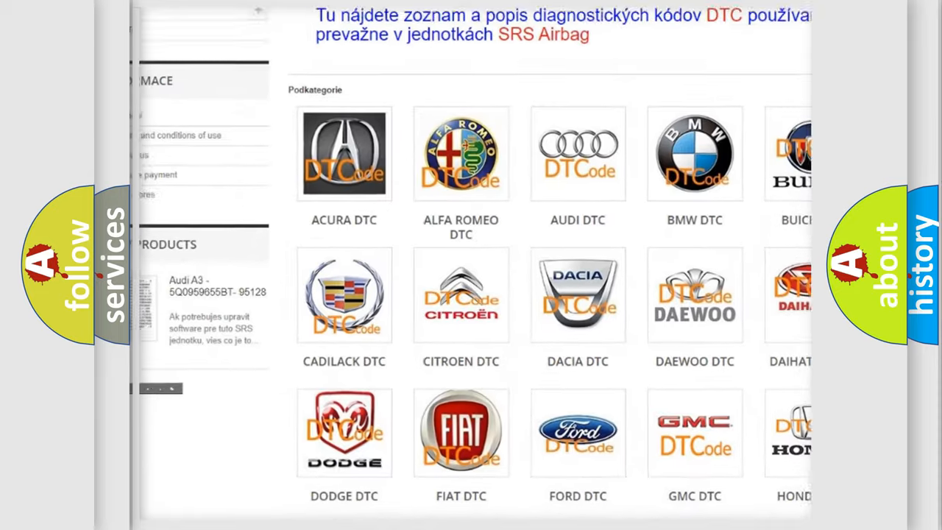
{"action": "scroll", "scroll_direction": "down", "scroll_amount": 3}
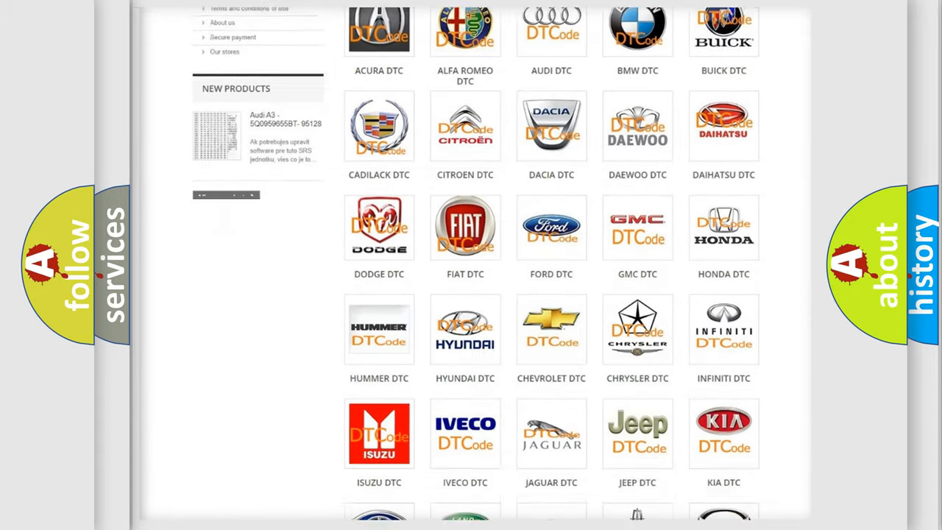
{"action": "scroll", "scroll_direction": "down", "scroll_amount": 3}
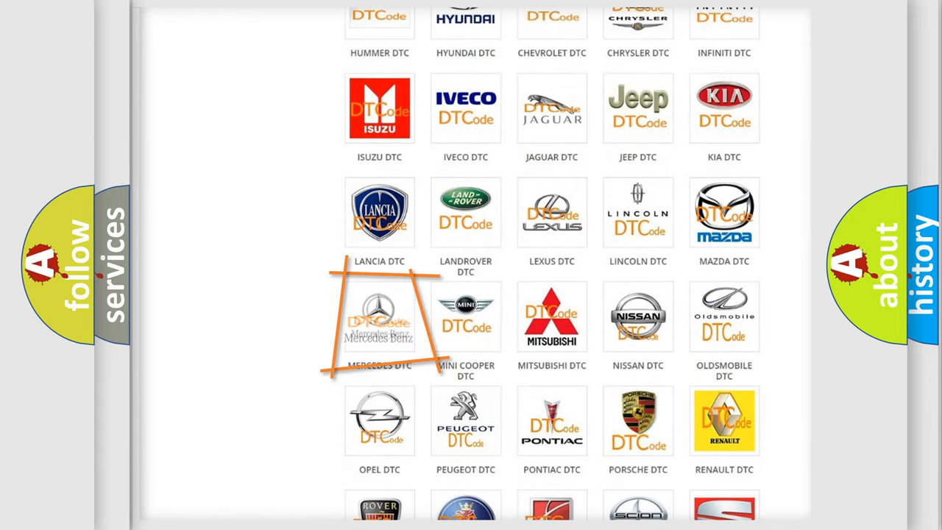